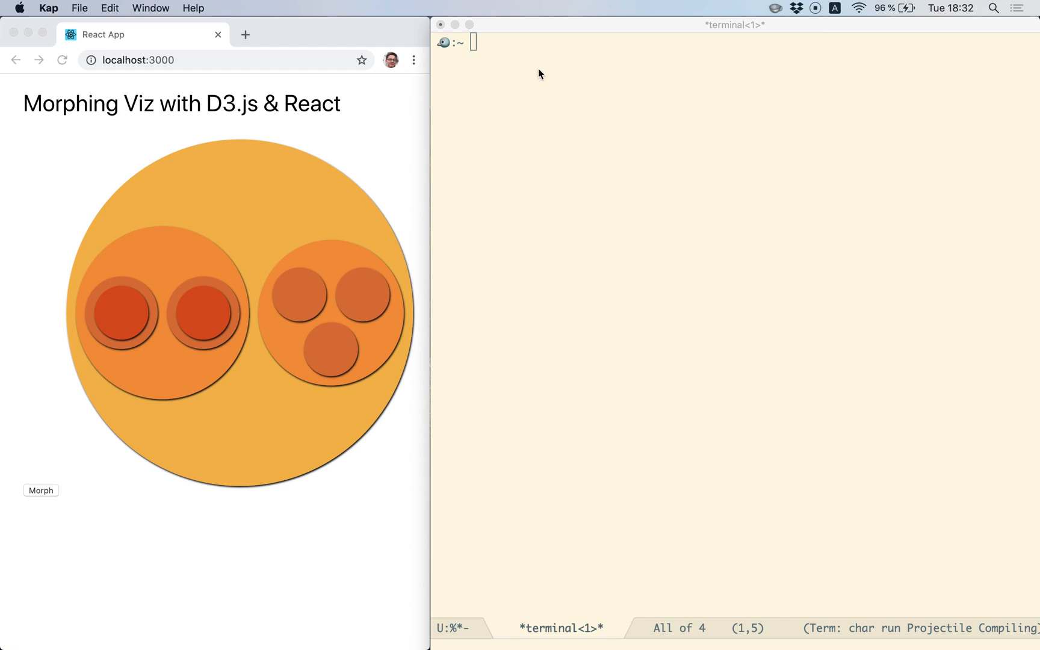
pyautogui.moveTo(221, 61)
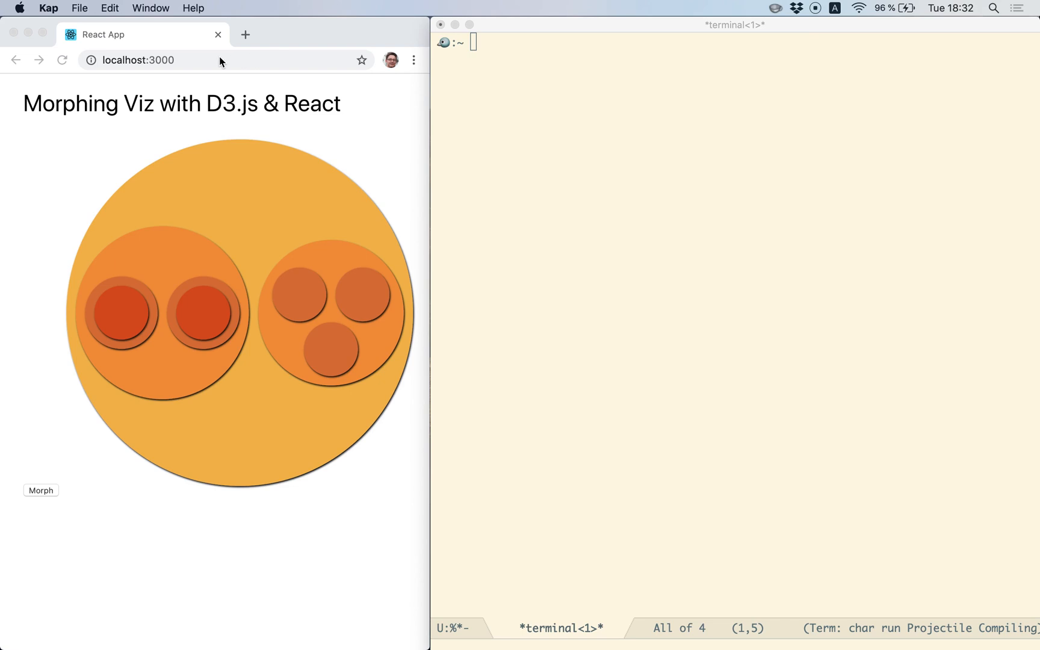
pyautogui.moveTo(236, 118)
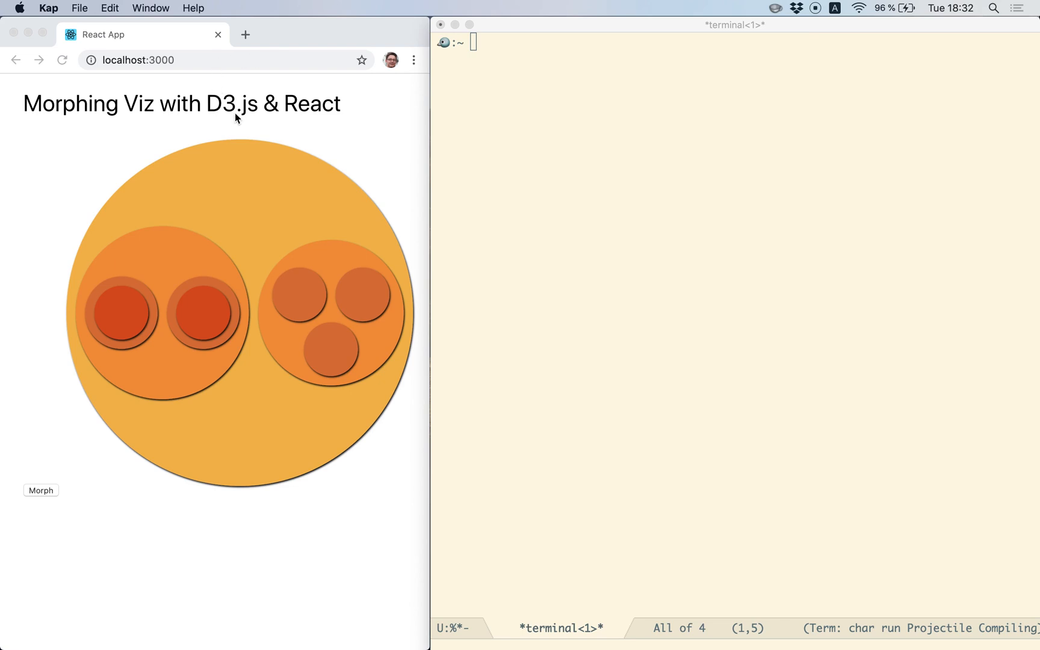
pyautogui.moveTo(250, 118)
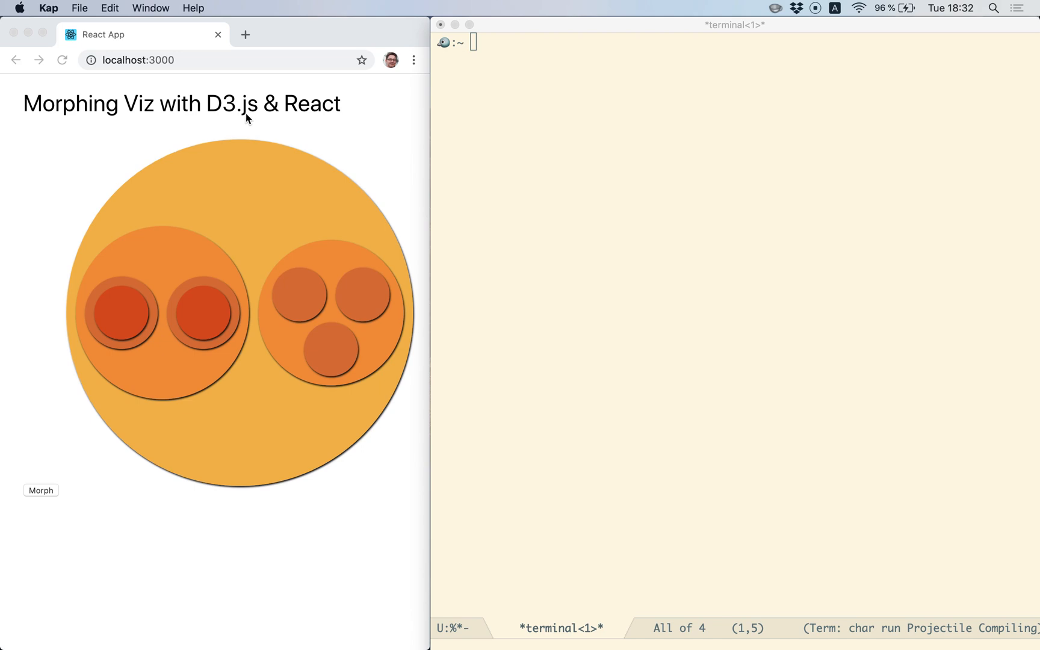
pyautogui.moveTo(176, 132)
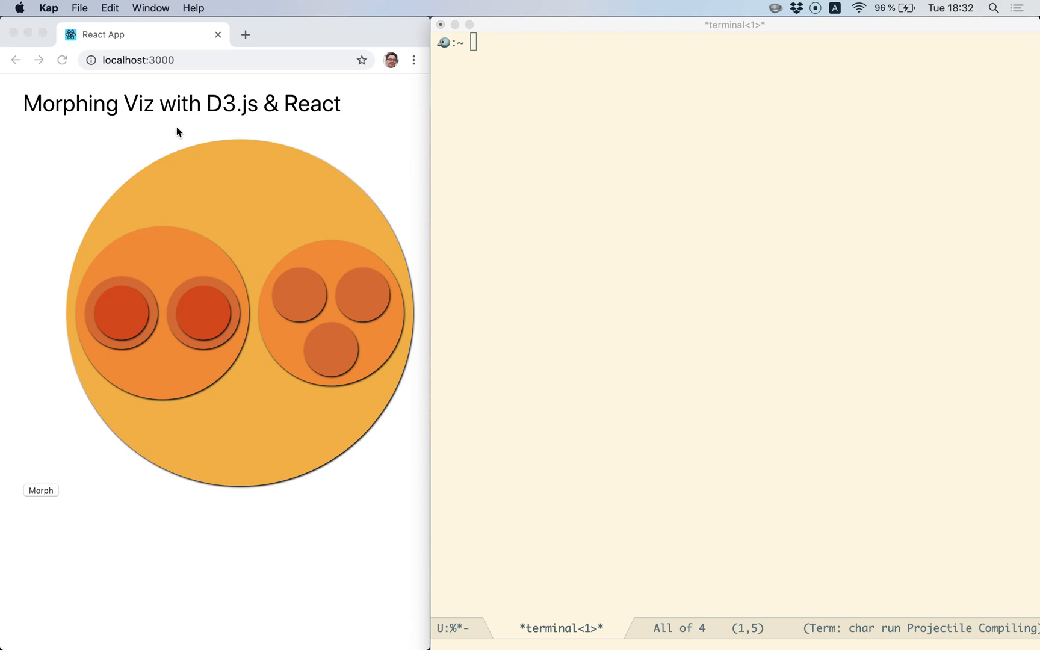
pyautogui.moveTo(246, 511)
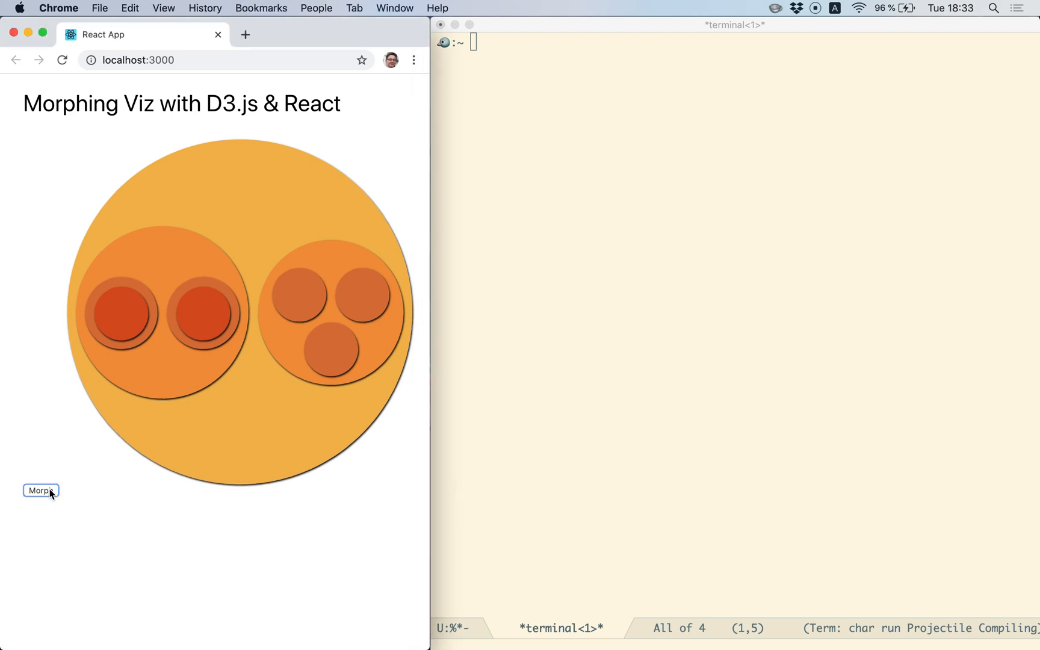
pyautogui.click(40, 490)
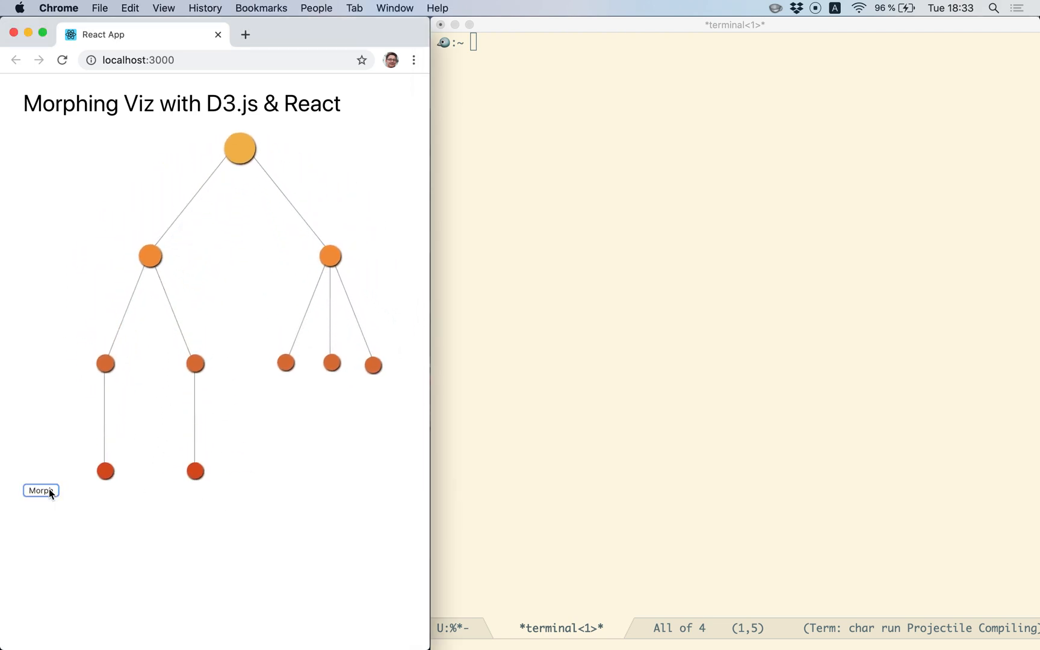
pyautogui.click(41, 490)
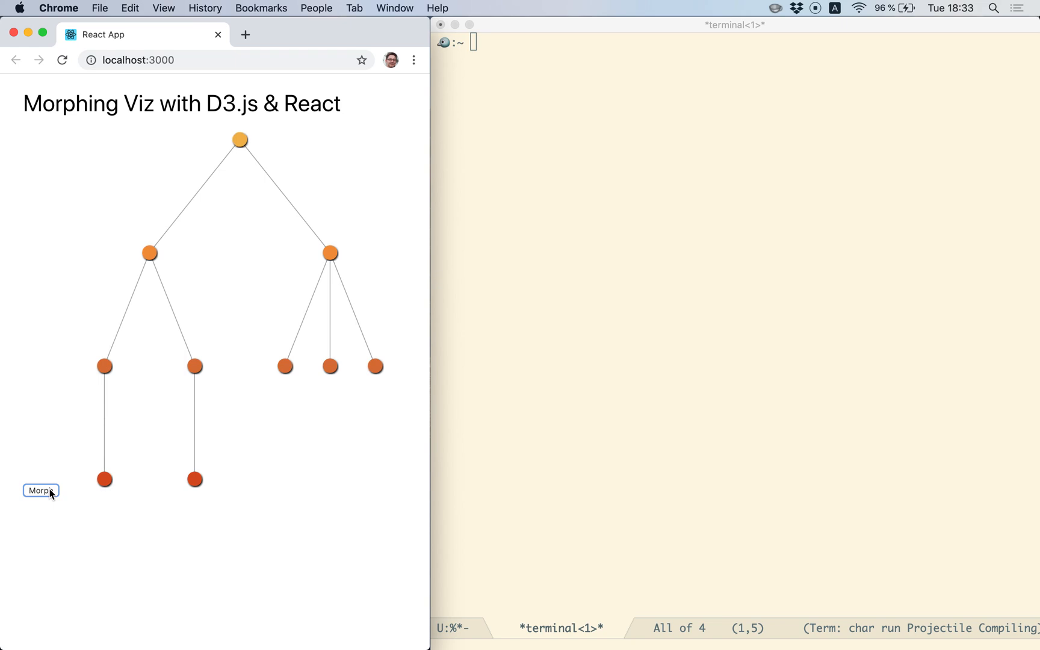
pyautogui.moveTo(355, 424)
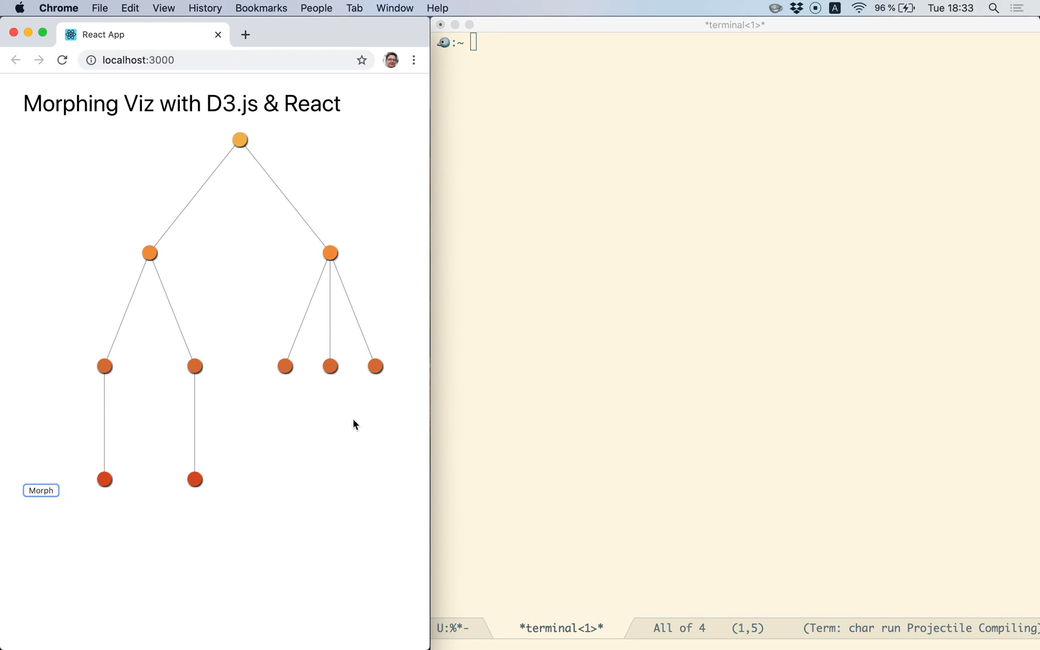
pyautogui.moveTo(44, 325)
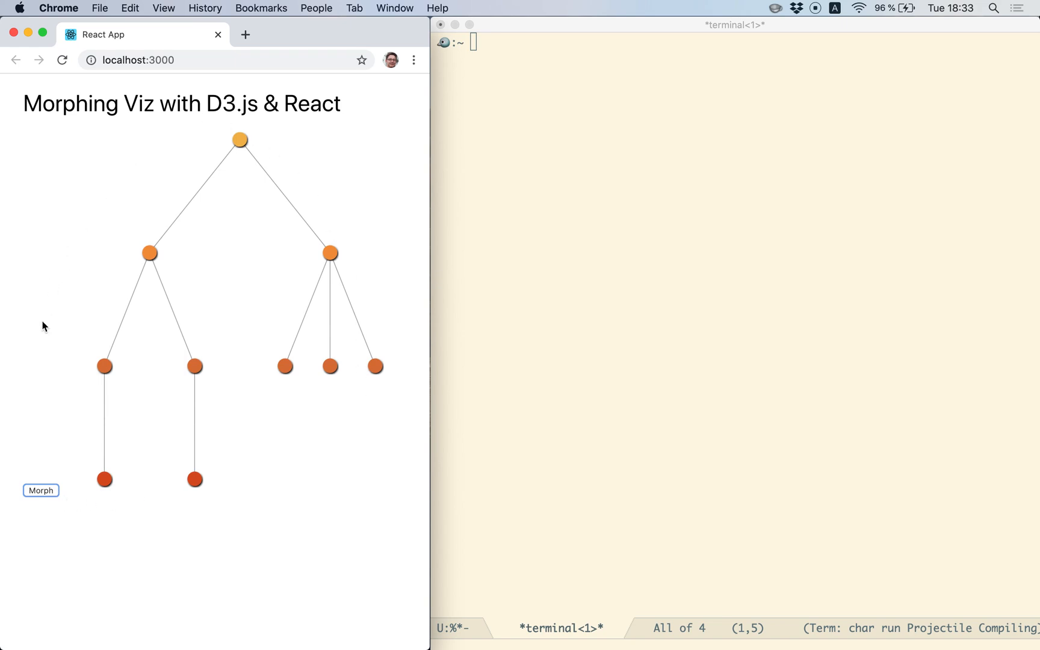
pyautogui.click(41, 490)
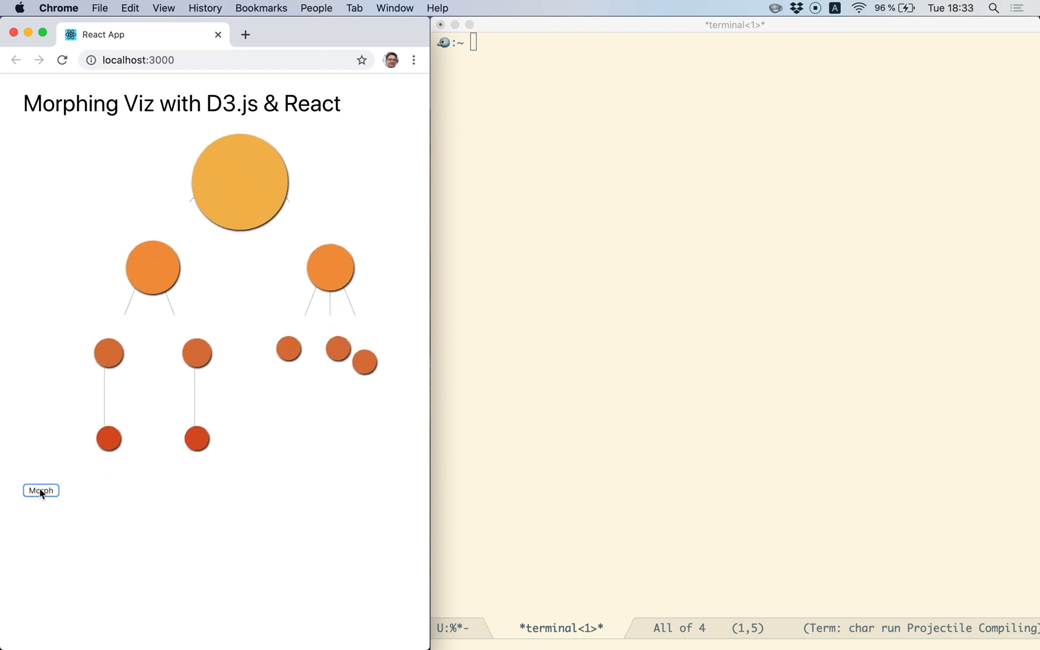
pyautogui.click(40, 490)
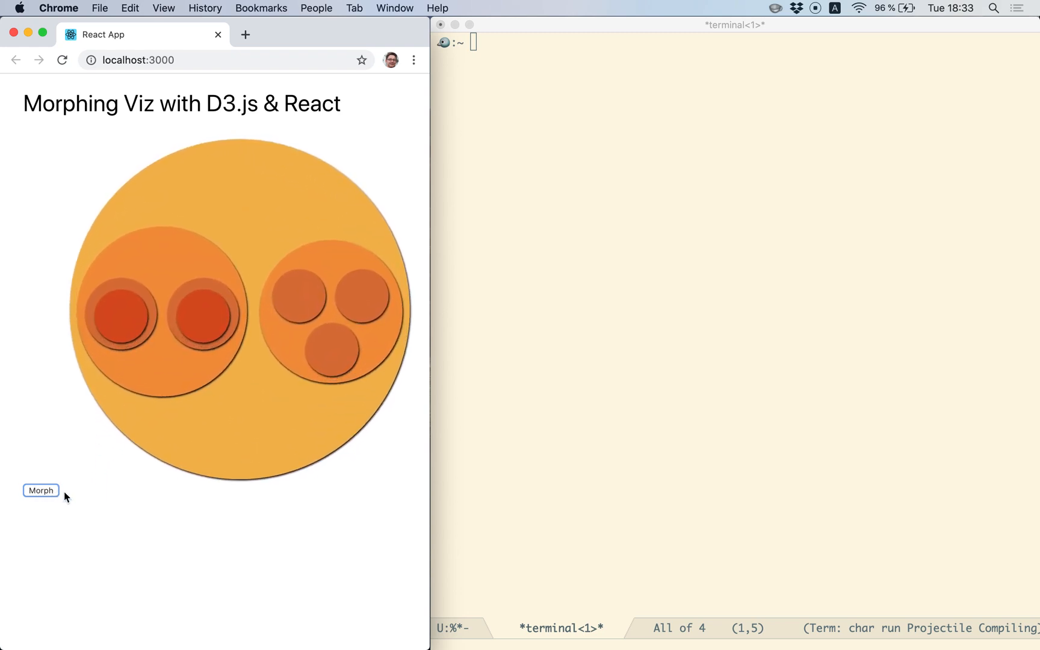
pyautogui.click(40, 490)
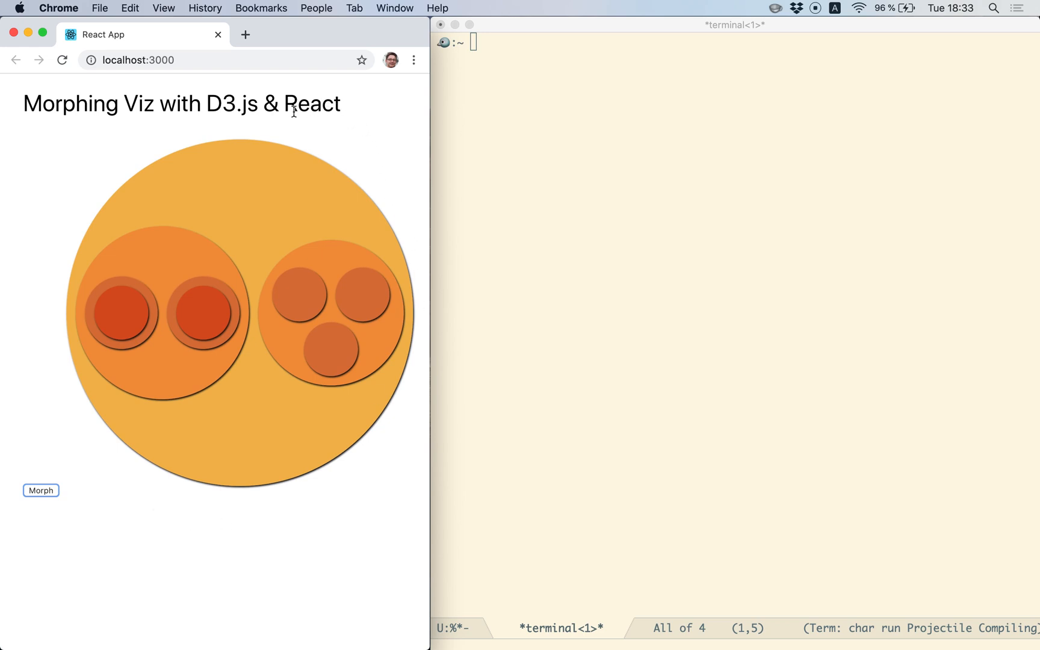
pyautogui.moveTo(337, 115)
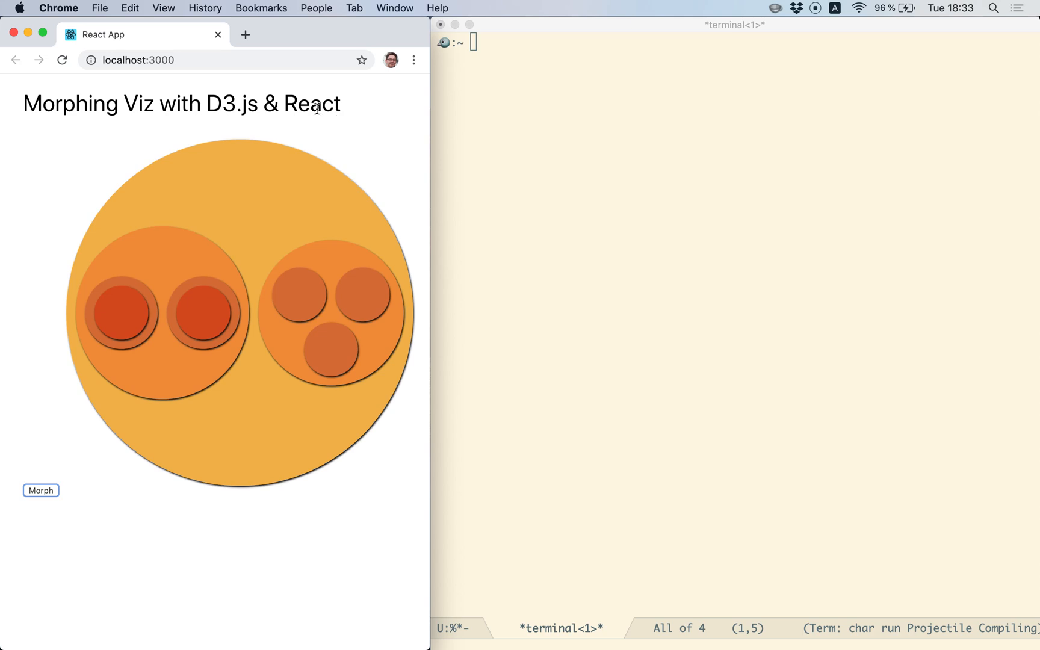
pyautogui.moveTo(233, 126)
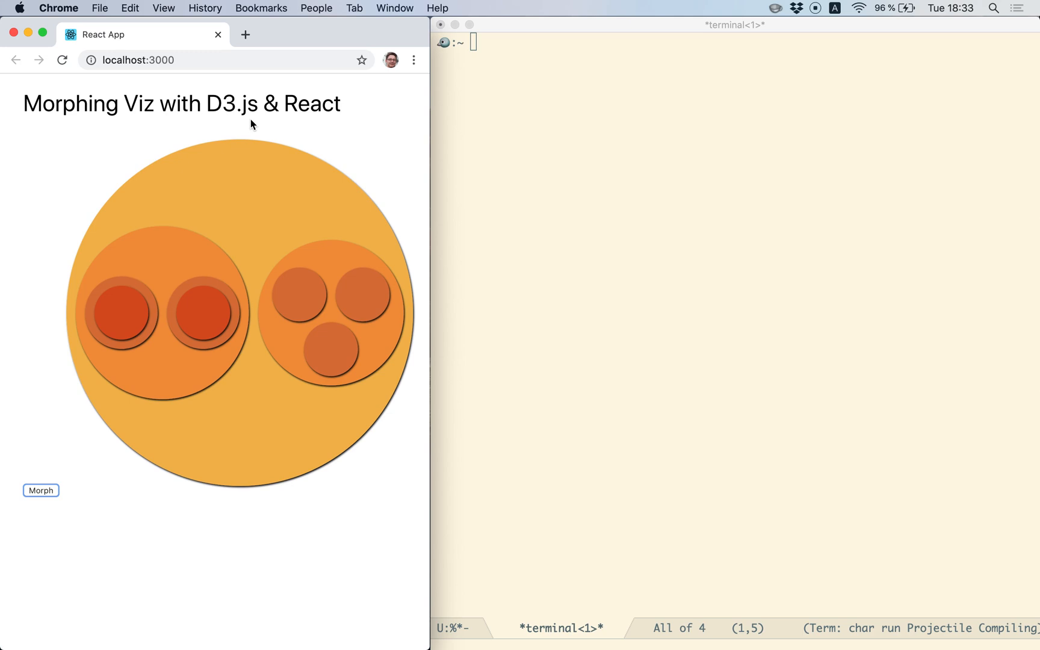
pyautogui.moveTo(258, 123)
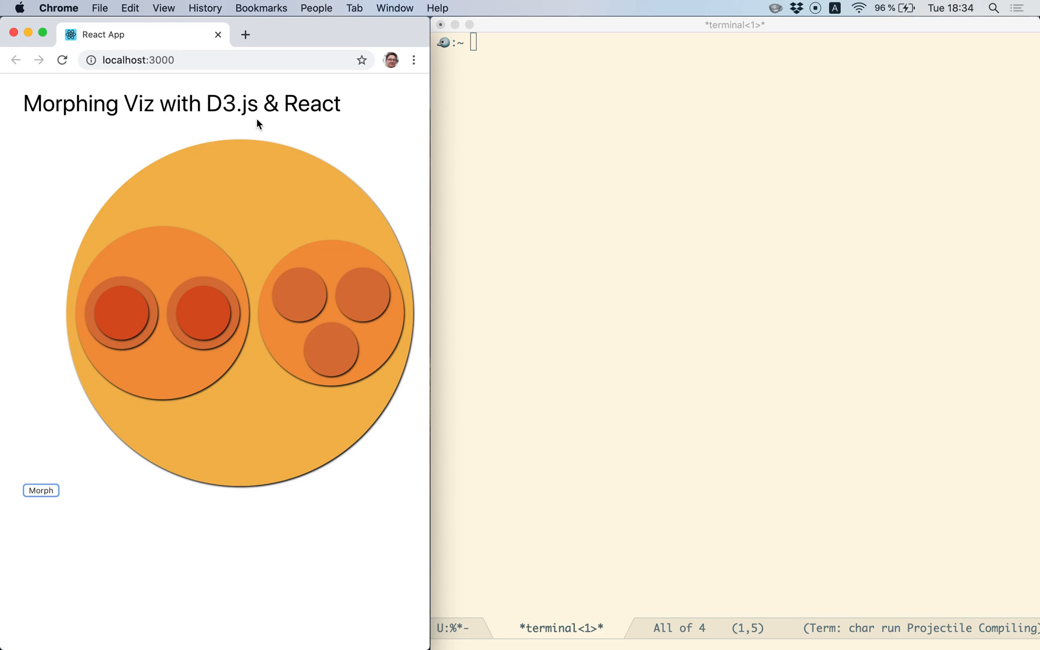
pyautogui.moveTo(832, 51)
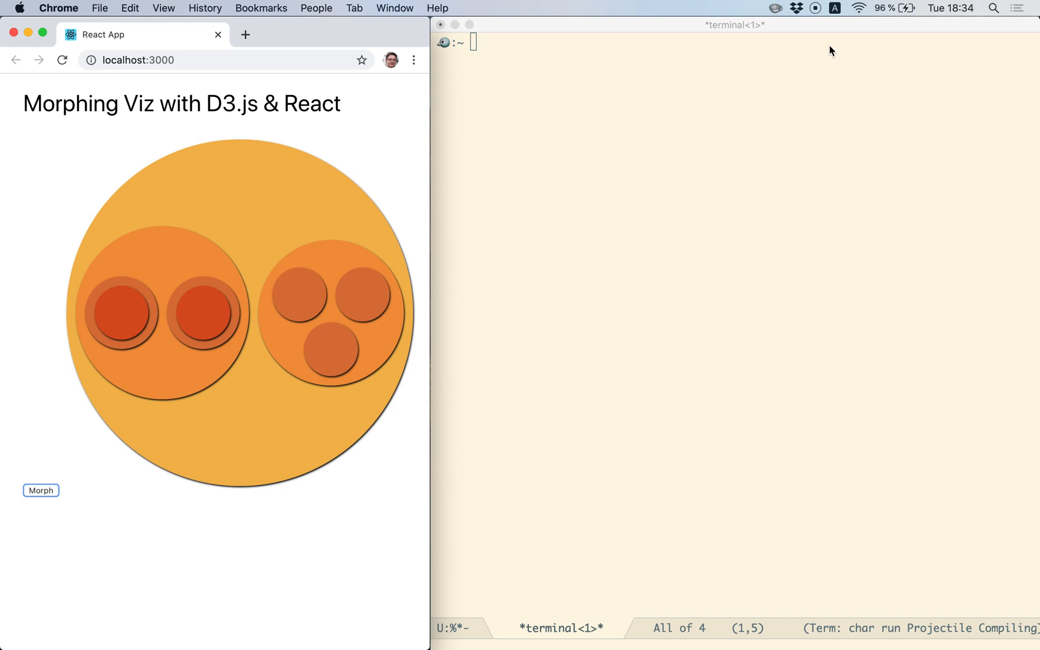
pyautogui.moveTo(817, 15)
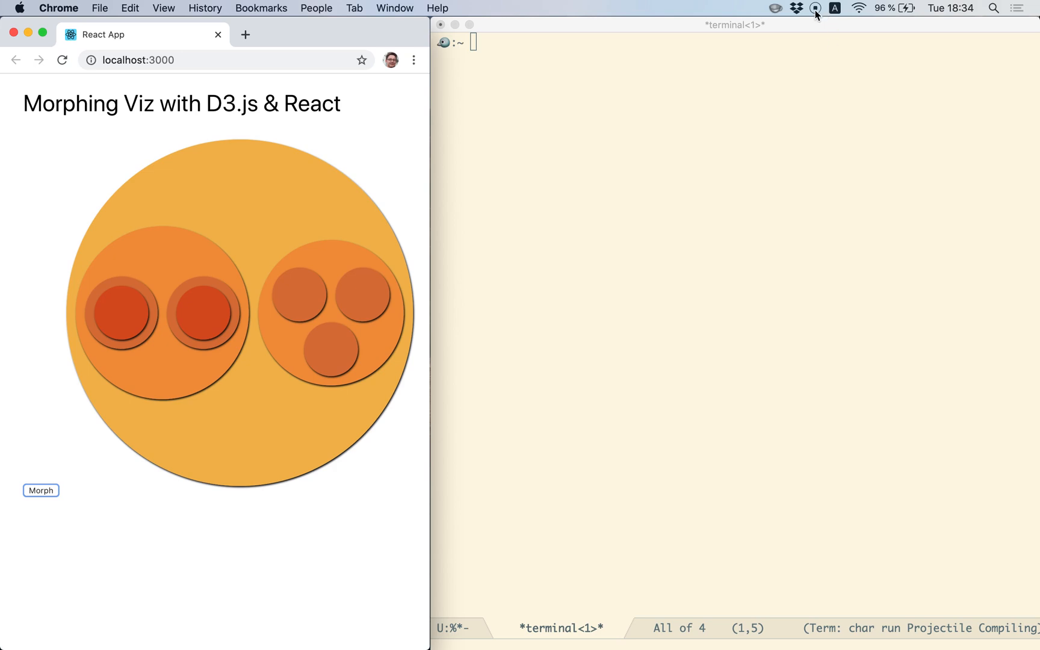